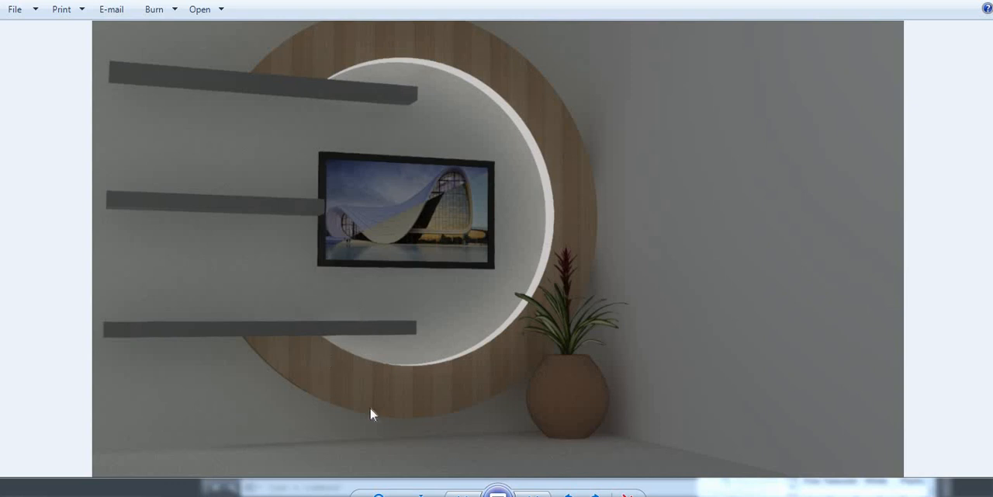
{"action": "mouse_move", "coordinate": [671, 299]}
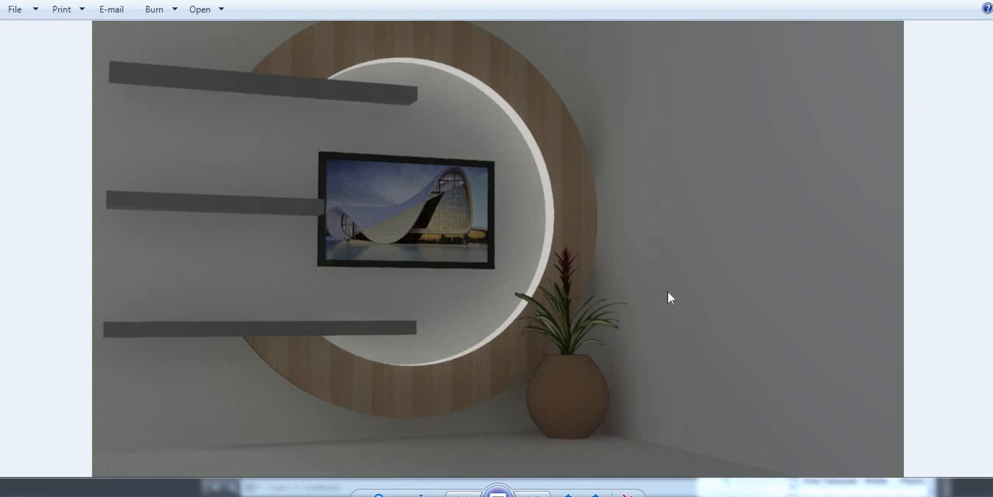
{"action": "mouse_move", "coordinate": [545, 357]}
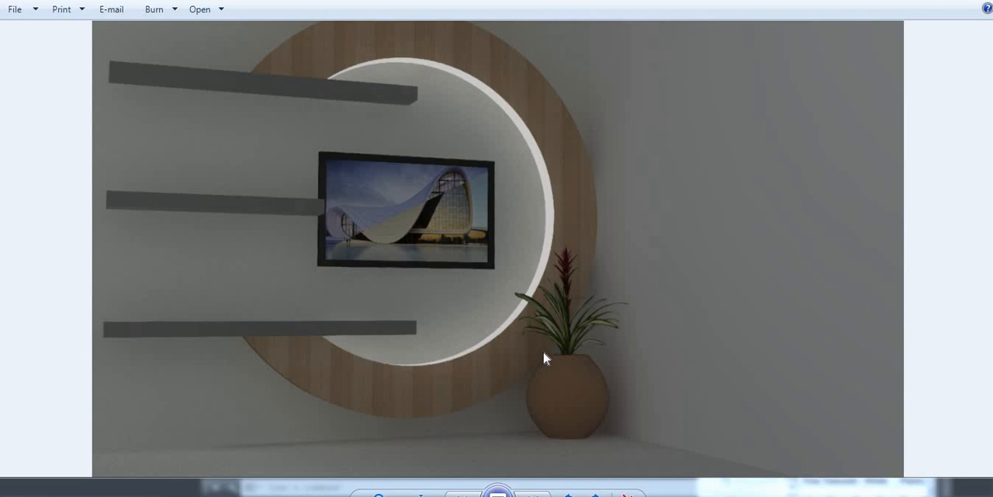
{"action": "mouse_move", "coordinate": [509, 366]}
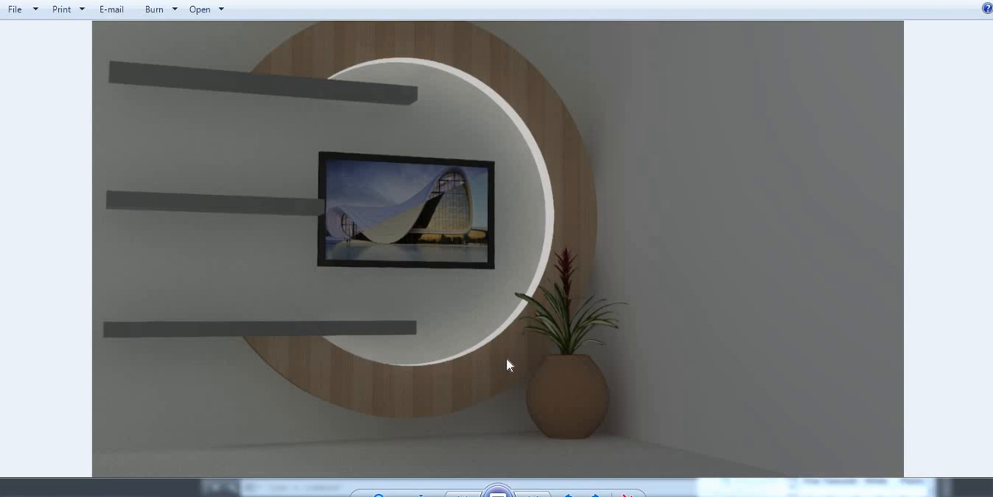
{"action": "mouse_move", "coordinate": [563, 417]}
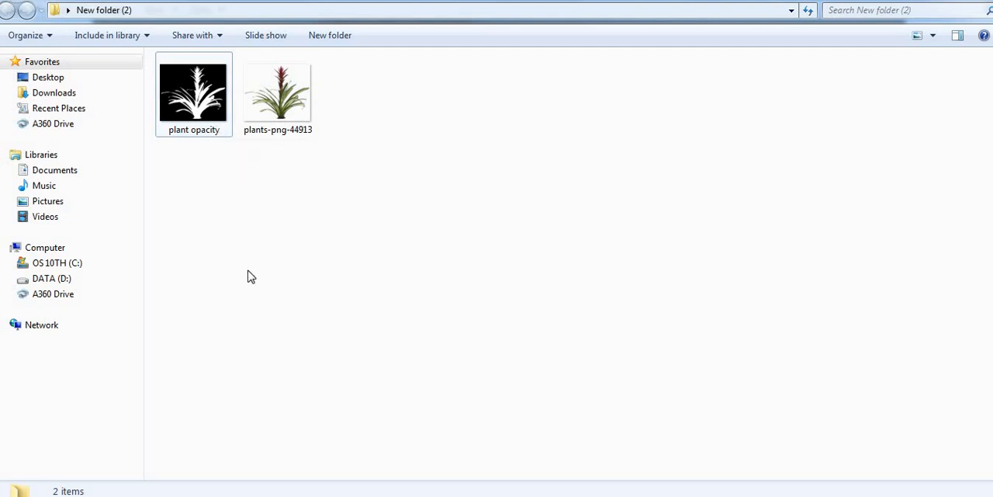
{"action": "mouse_move", "coordinate": [247, 272]}
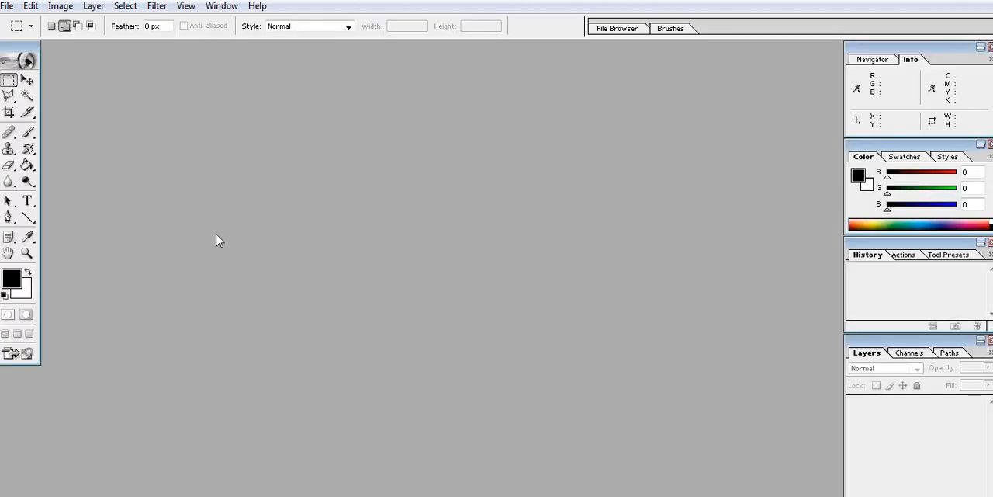
Step: Open plants-png-44913.png from the Desktop via File > Open
{"action": "left_click", "coordinate": [7, 6]}
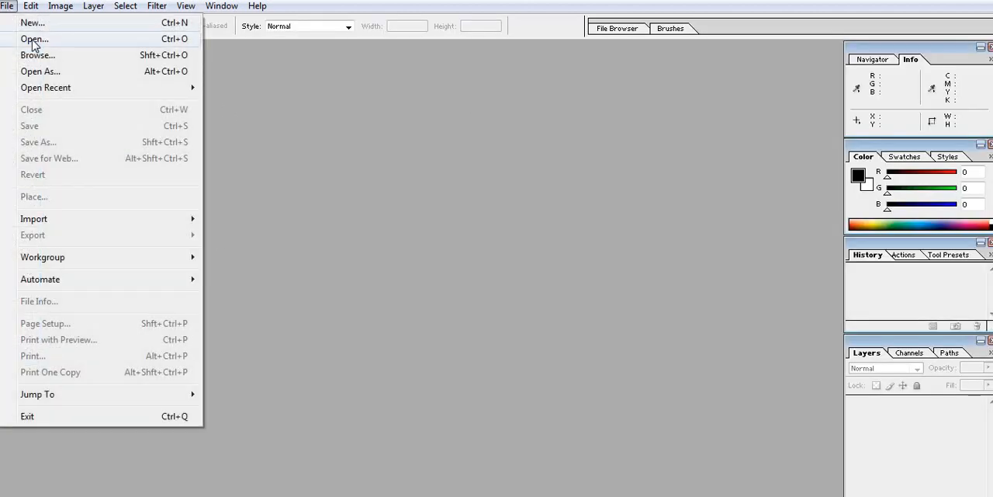
{"action": "left_click", "coordinate": [34, 38]}
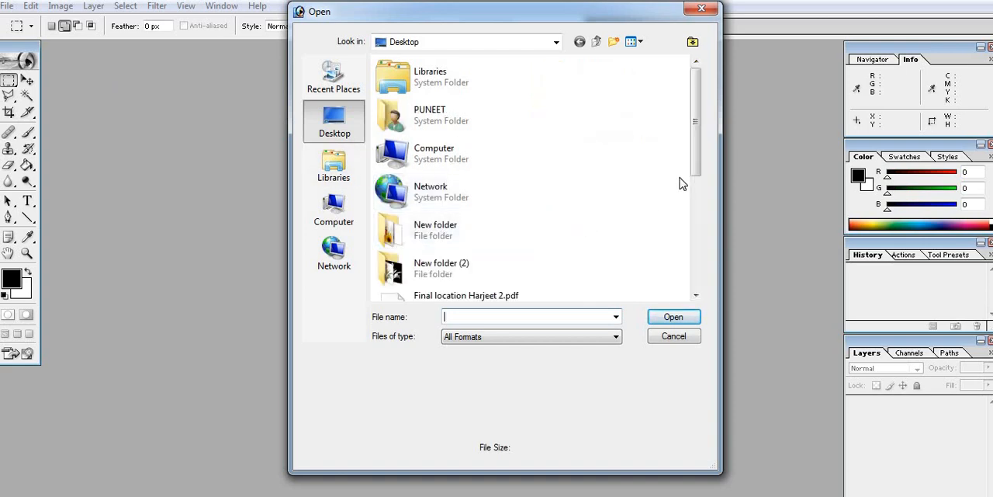
{"action": "scroll", "scroll_direction": "down", "scroll_amount": 3}
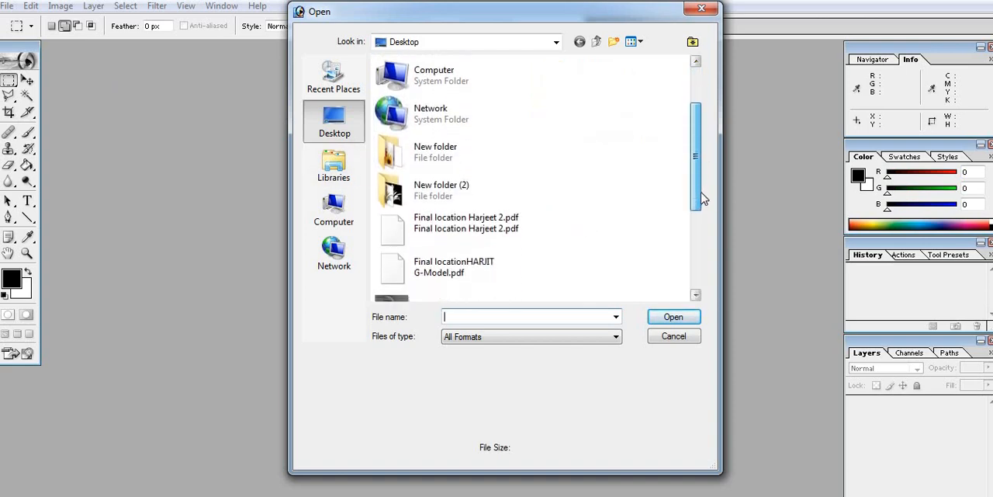
{"action": "scroll", "scroll_direction": "down", "scroll_amount": 3}
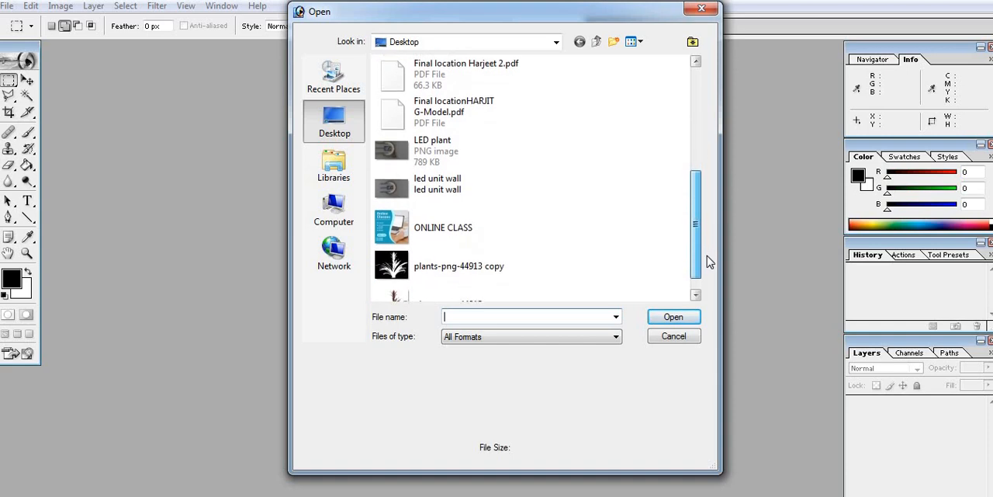
{"action": "scroll", "scroll_direction": "down", "scroll_amount": 3}
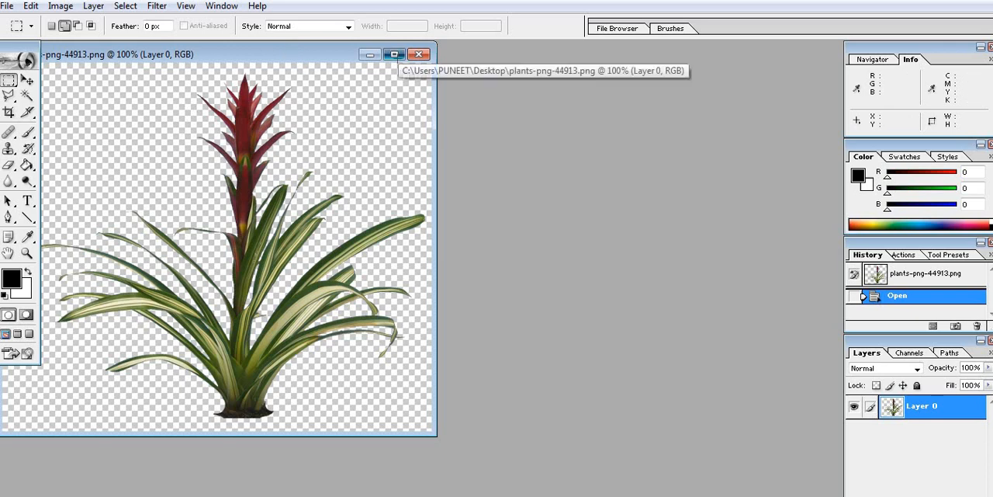
Step: Maximize the plant window and fill top Layer 3 with the white background colour
{"action": "left_click", "coordinate": [394, 53]}
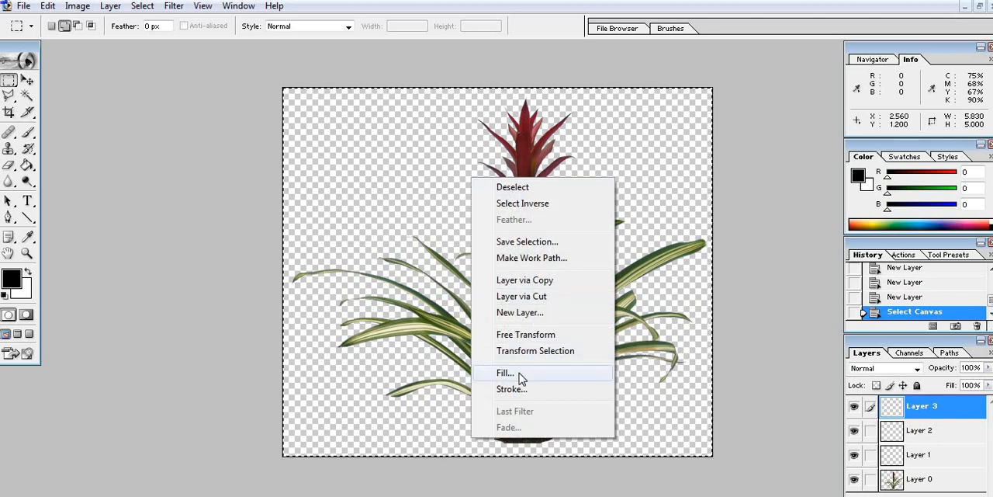
{"action": "left_click", "coordinate": [505, 373]}
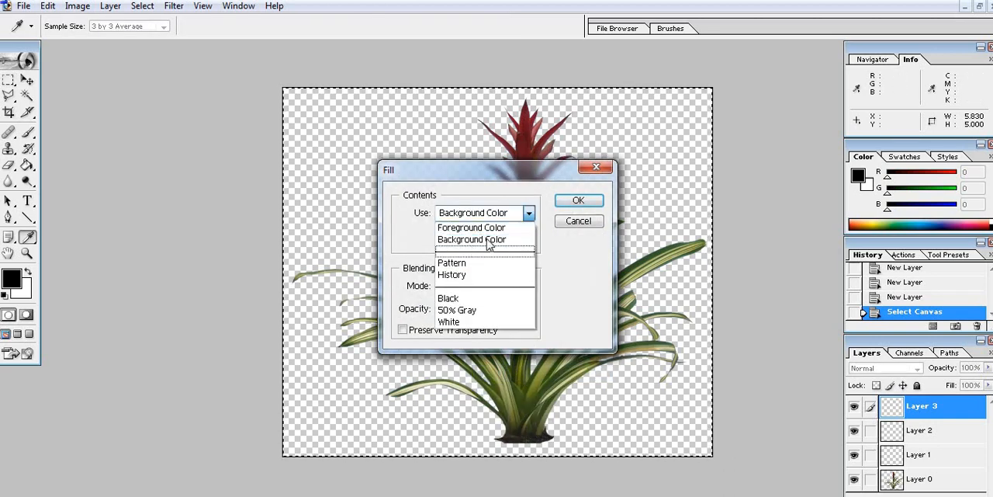
{"action": "left_click", "coordinate": [472, 239]}
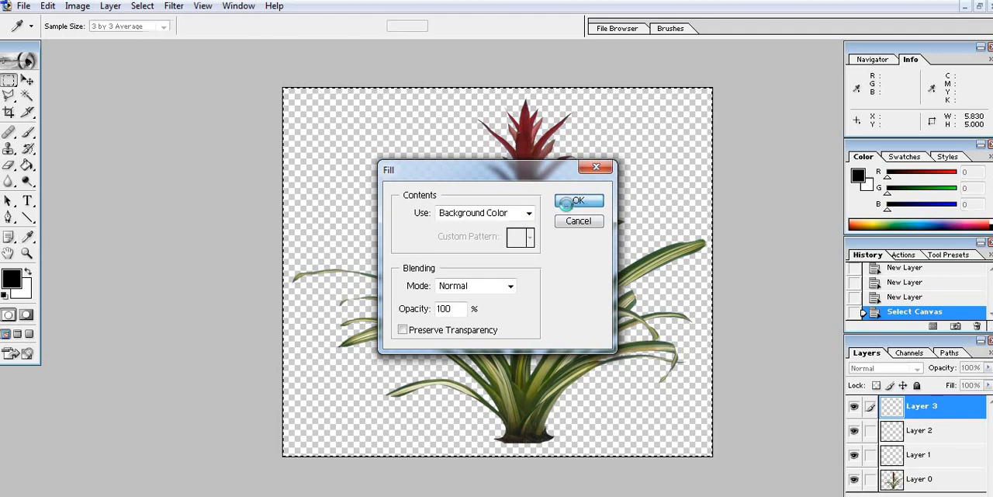
{"action": "left_click", "coordinate": [578, 201]}
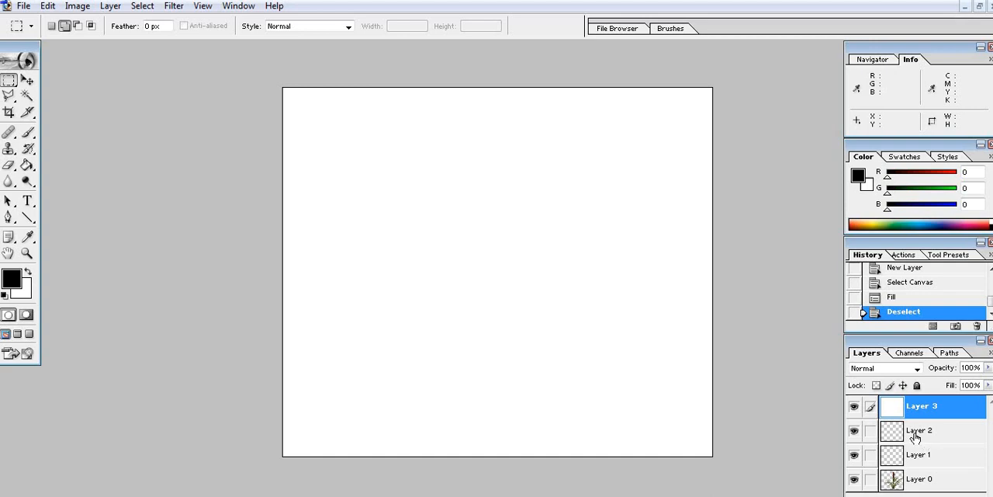
Step: Select Layer 2 and fill the whole canvas with the black foreground colour
{"action": "left_click", "coordinate": [920, 430]}
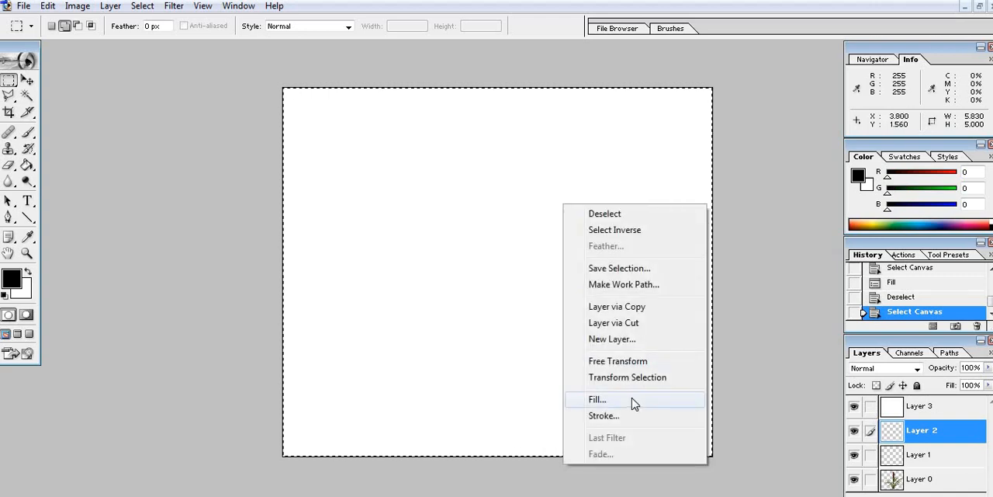
{"action": "left_click", "coordinate": [597, 399]}
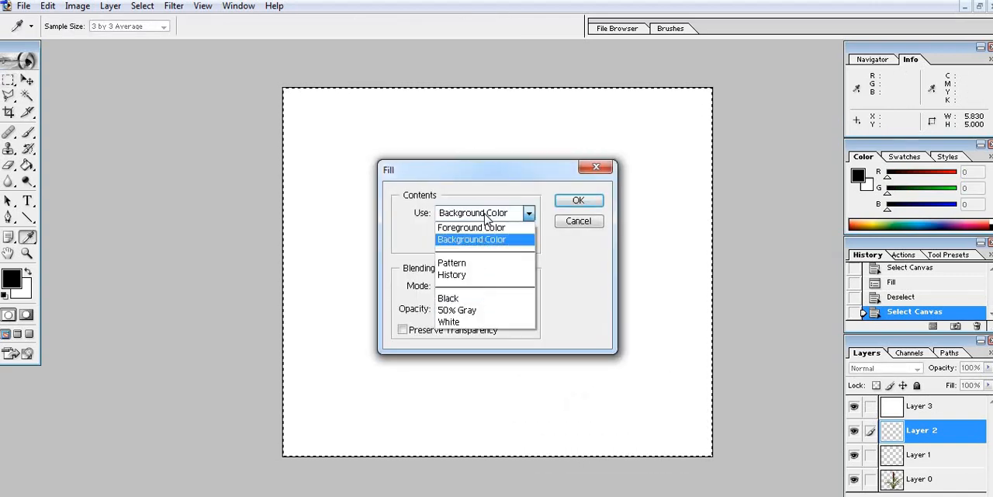
{"action": "left_click", "coordinate": [471, 227]}
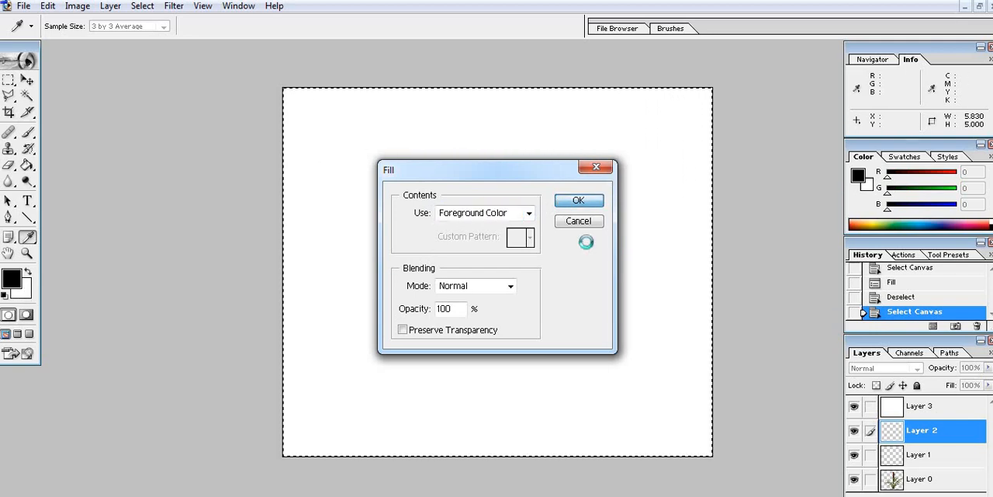
{"action": "left_click", "coordinate": [578, 200]}
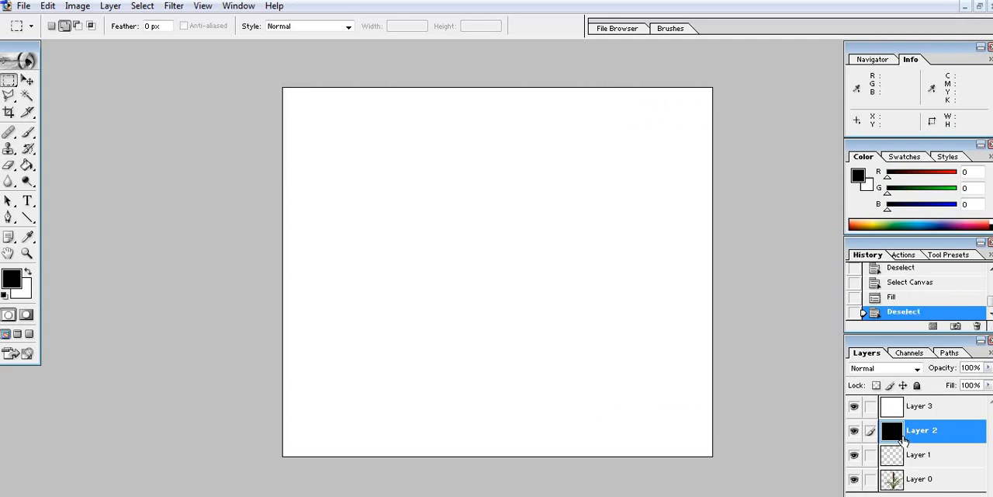
Step: Load Layer 0's plant outline as a selection and fill it white on Layer 1
{"action": "left_click", "coordinate": [920, 478]}
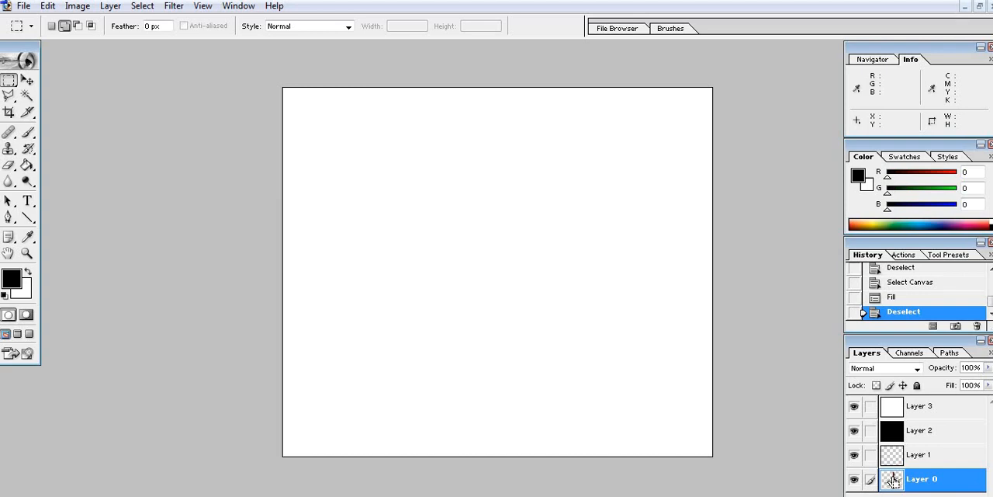
{"action": "left_click", "coordinate": [893, 479]}
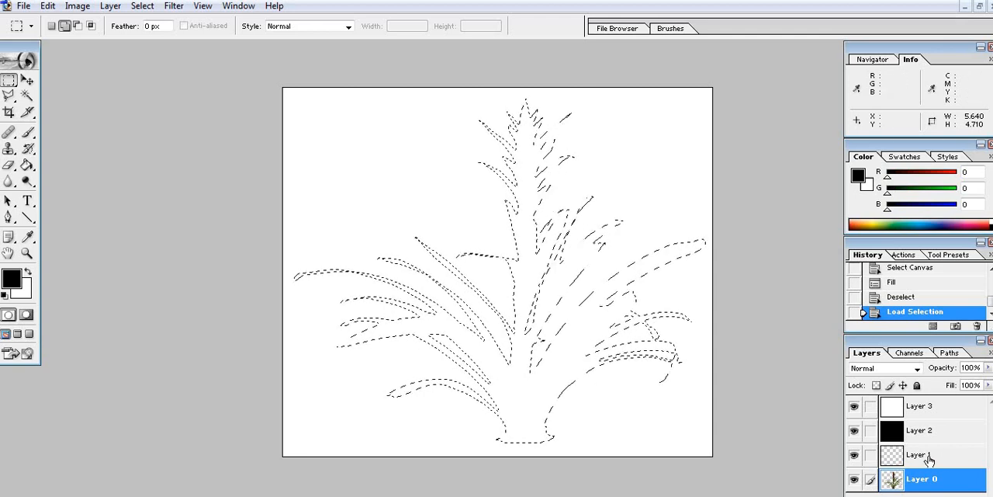
{"action": "left_click", "coordinate": [920, 454]}
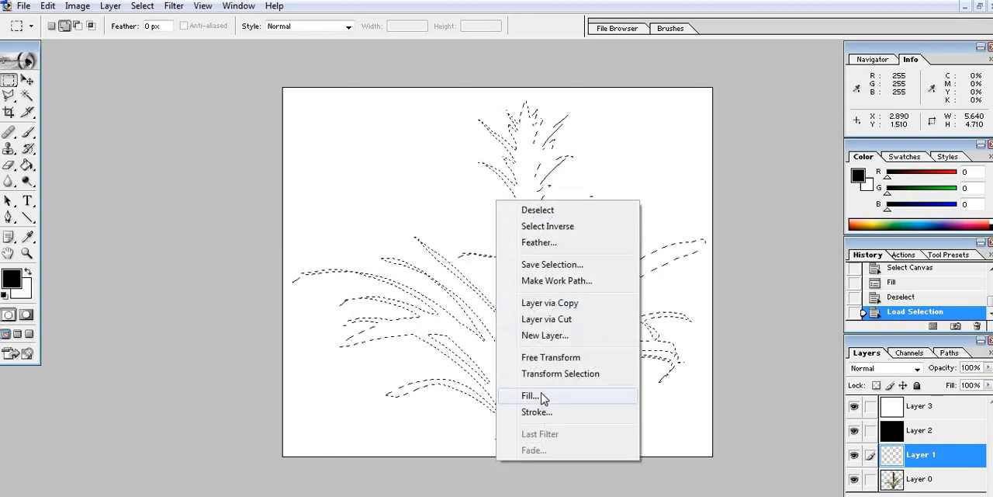
{"action": "left_click", "coordinate": [531, 396]}
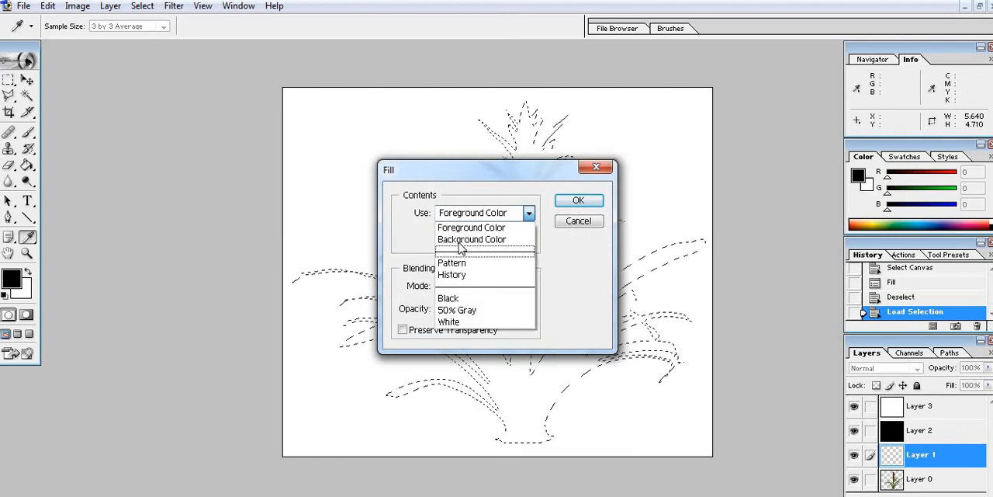
{"action": "left_click", "coordinate": [472, 239]}
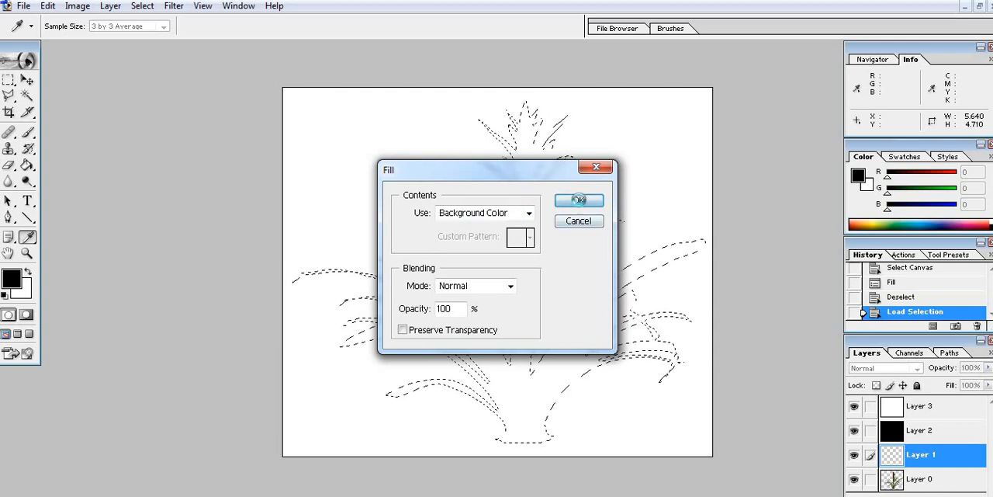
{"action": "left_click", "coordinate": [578, 199]}
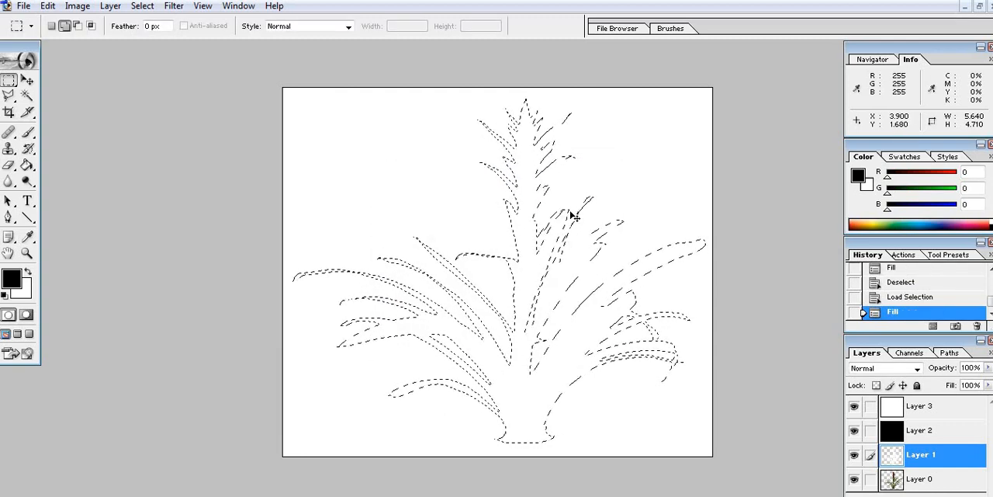
Step: Deselect, then move the white Layer 3 to the bottom of the stack
{"action": "key", "text": "ctrl+d"}
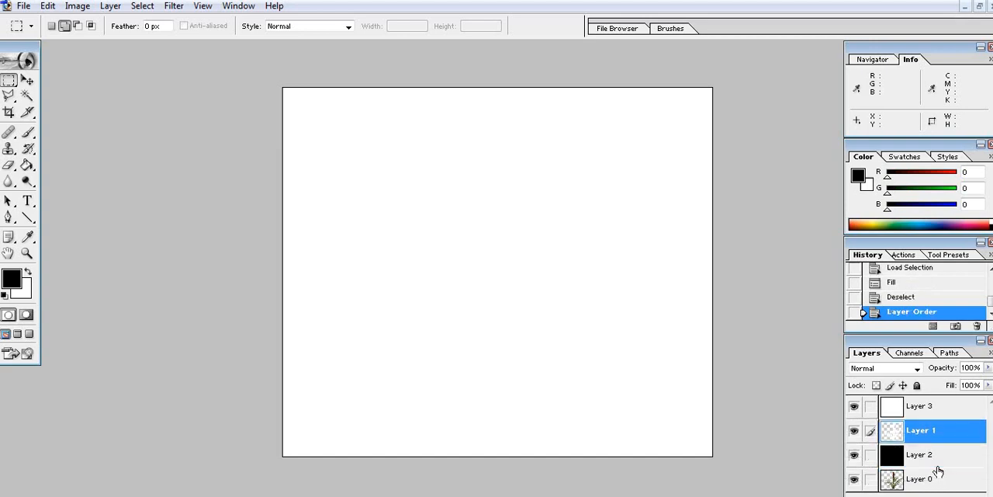
{"action": "left_click", "coordinate": [920, 405]}
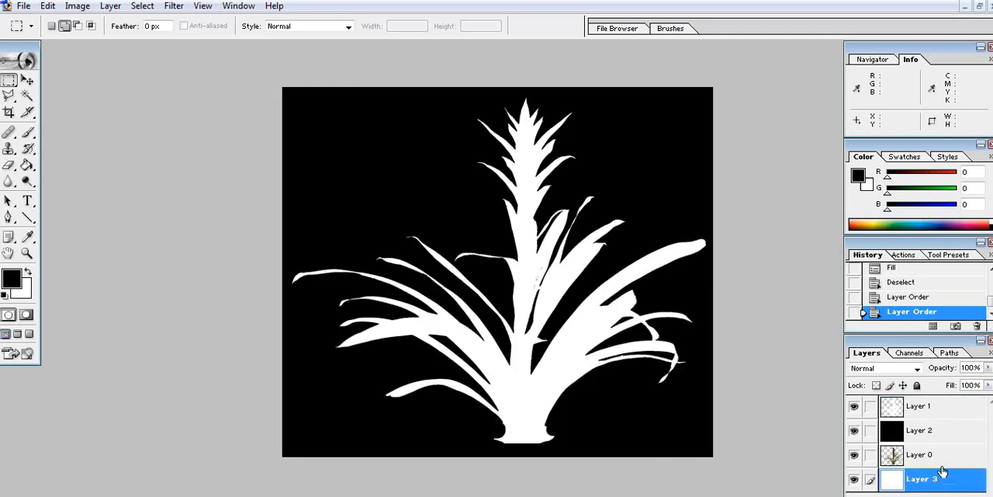
{"action": "mouse_move", "coordinate": [392, 299]}
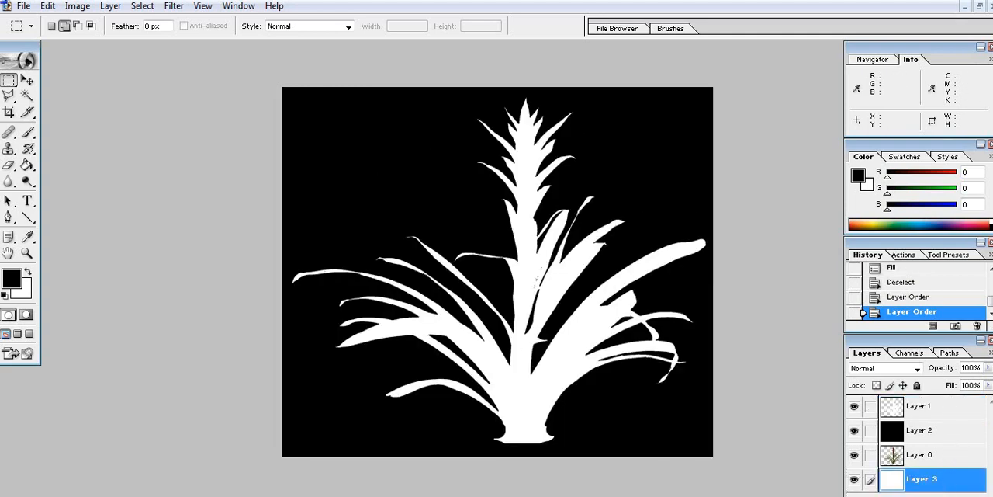
Step: Save the mask with Save As as a PNG copy, accepting the PNG options
{"action": "left_click", "coordinate": [23, 7]}
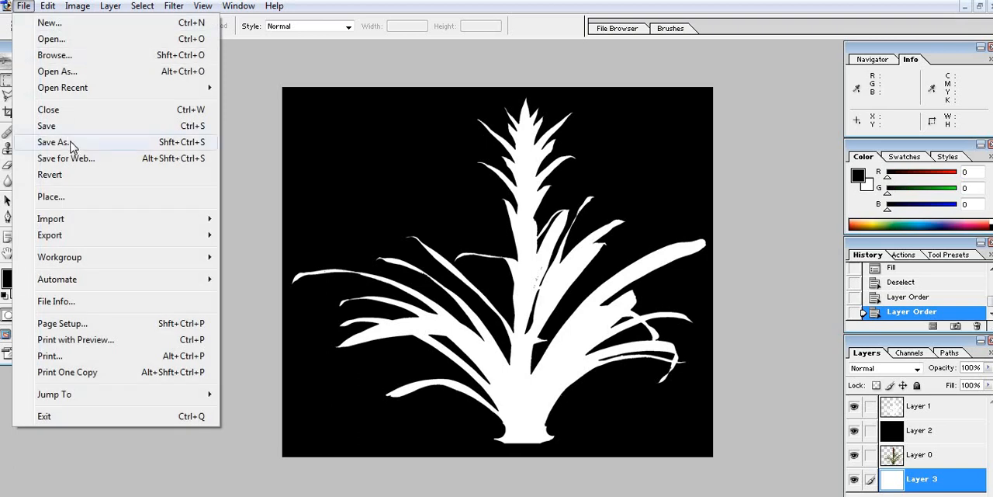
{"action": "left_click", "coordinate": [54, 142]}
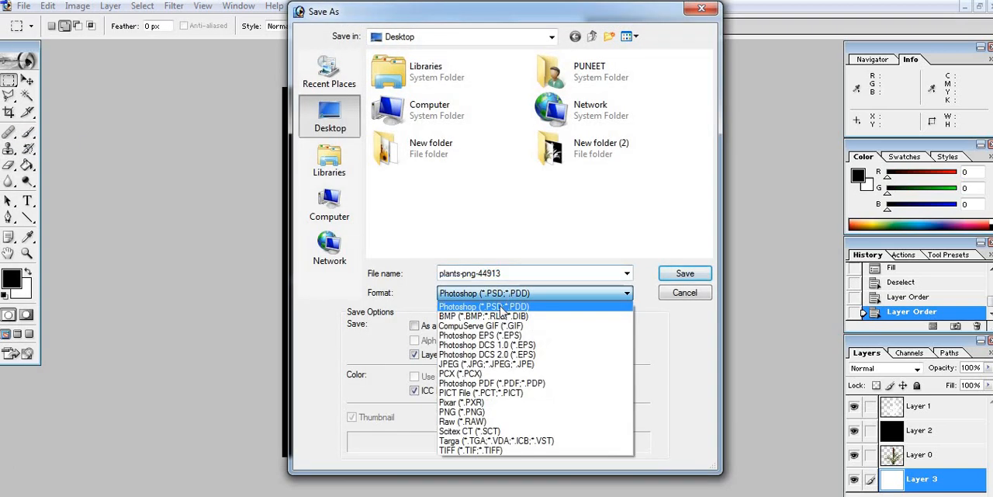
{"action": "left_click", "coordinate": [462, 411]}
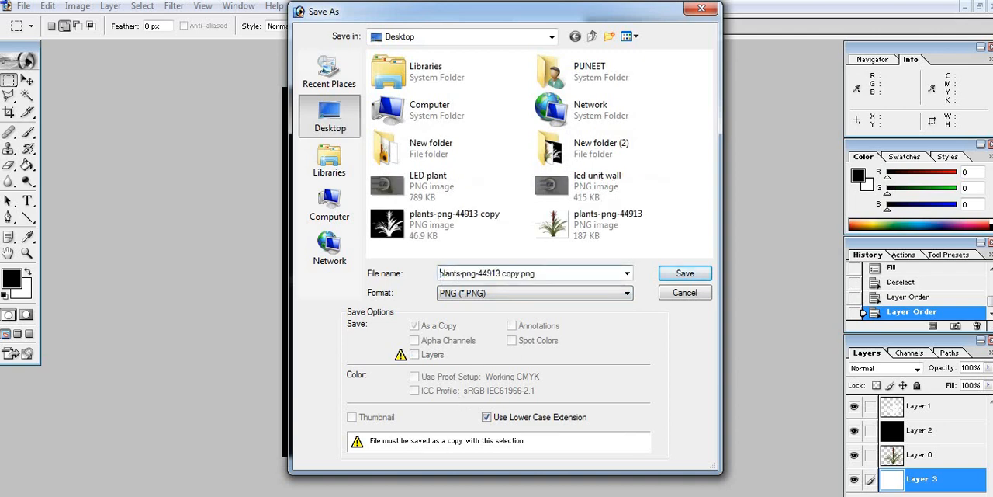
{"action": "left_click", "coordinate": [684, 273]}
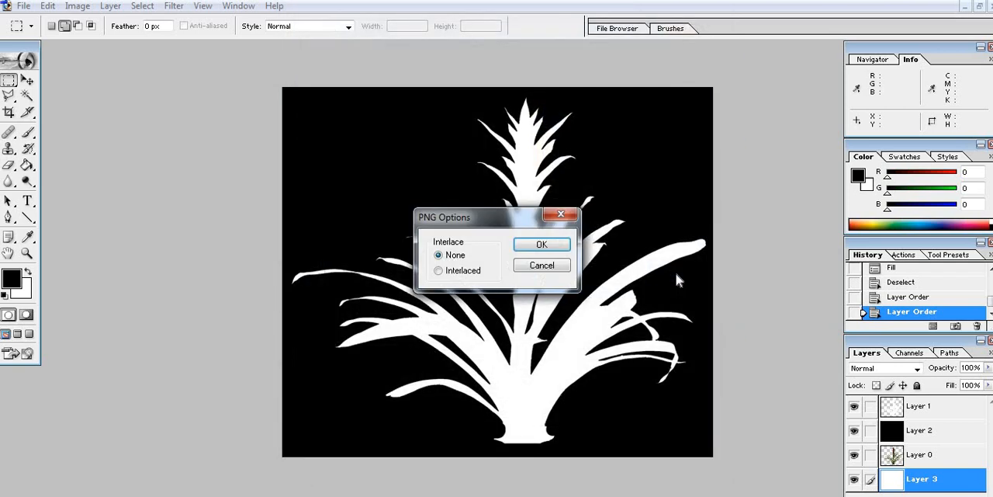
{"action": "left_click", "coordinate": [541, 244]}
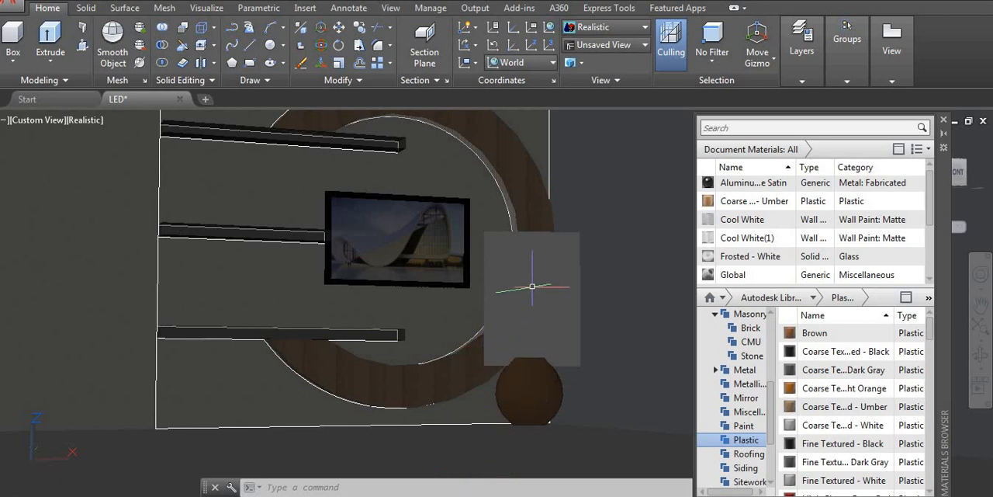
{"action": "mouse_move", "coordinate": [570, 363]}
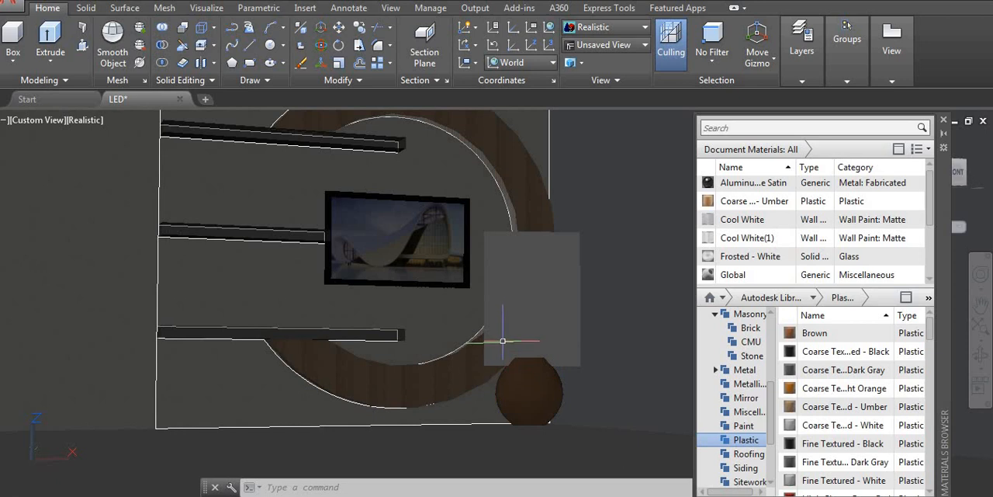
Step: Create a new Generic material in the Materials Browser
{"action": "left_click", "coordinate": [731, 274]}
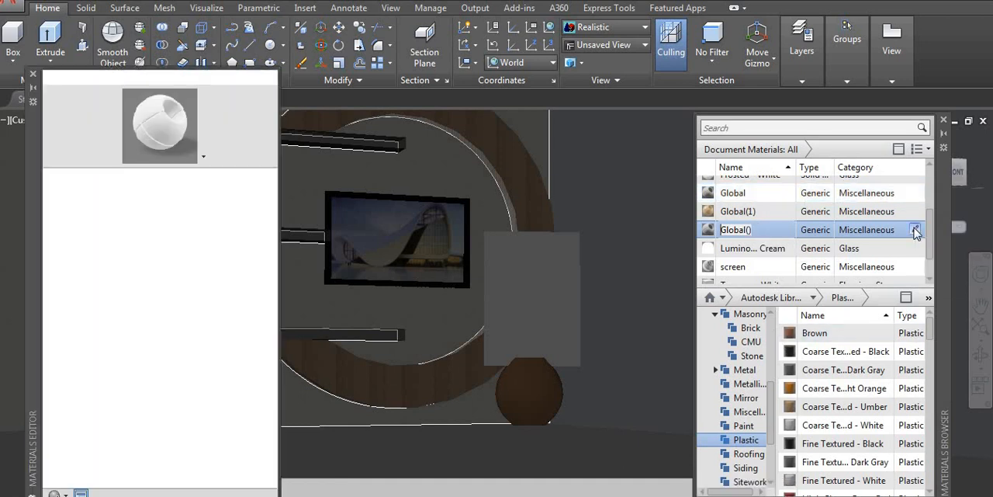
Step: Load plants-png-44913 as the material's colour image and open its texture settings
{"action": "left_click", "coordinate": [915, 230]}
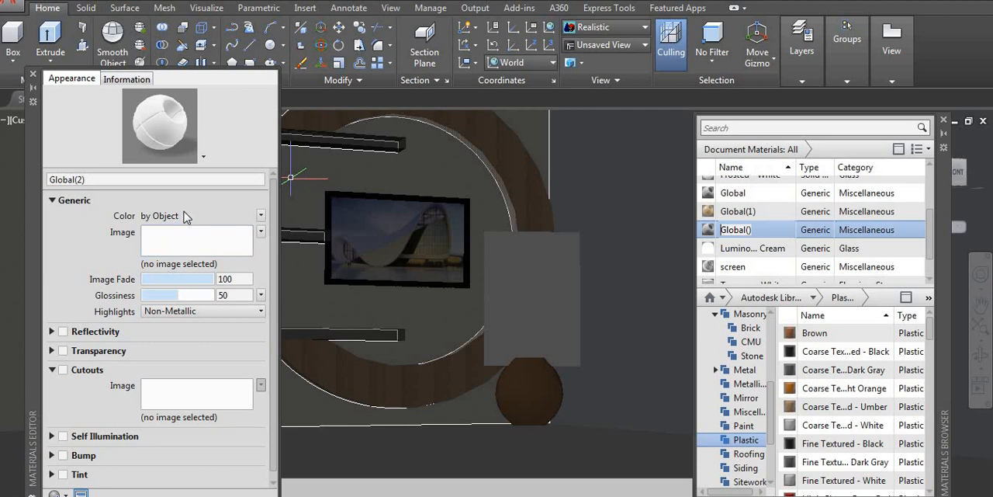
{"action": "left_click", "coordinate": [196, 239]}
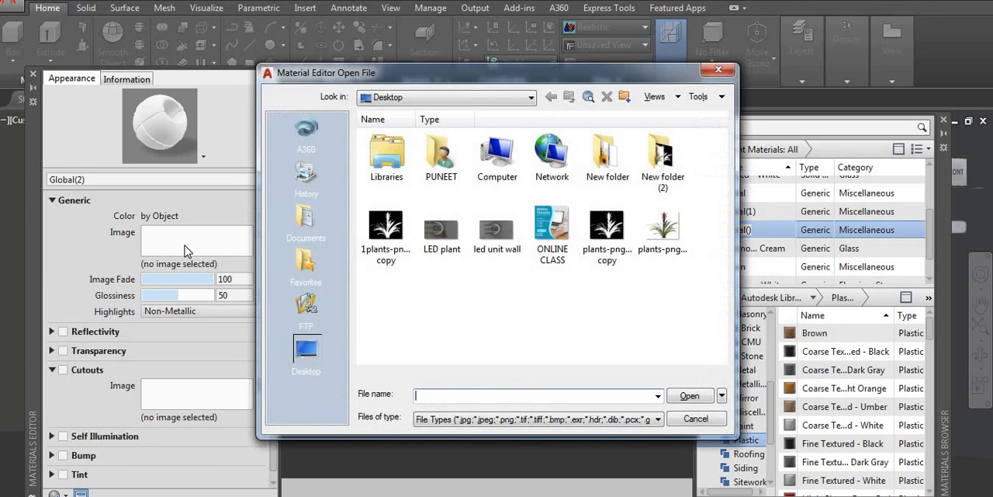
{"action": "left_click", "coordinate": [662, 233]}
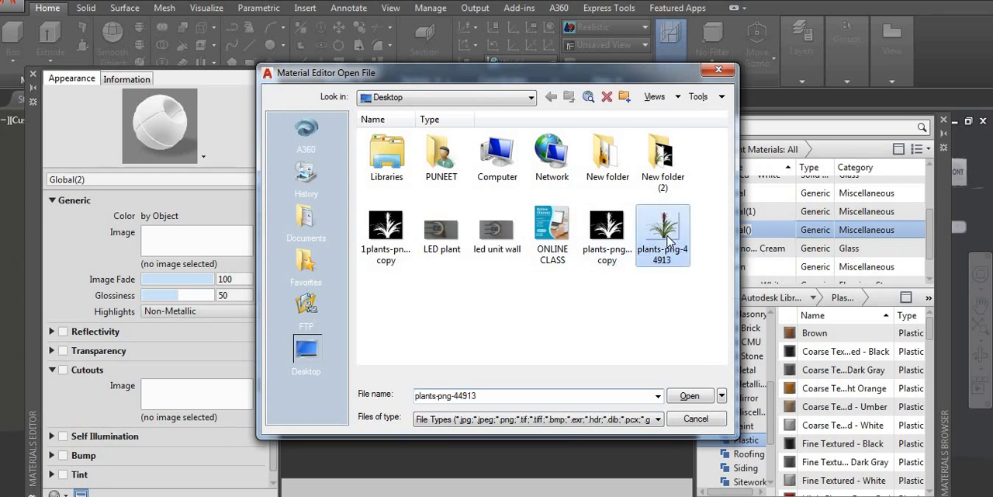
{"action": "left_click", "coordinate": [690, 395]}
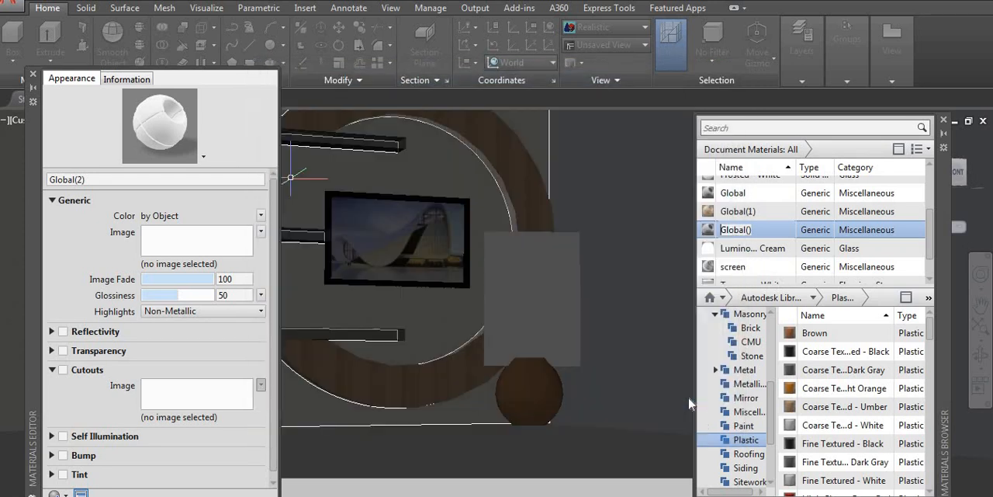
{"action": "left_click", "coordinate": [197, 238]}
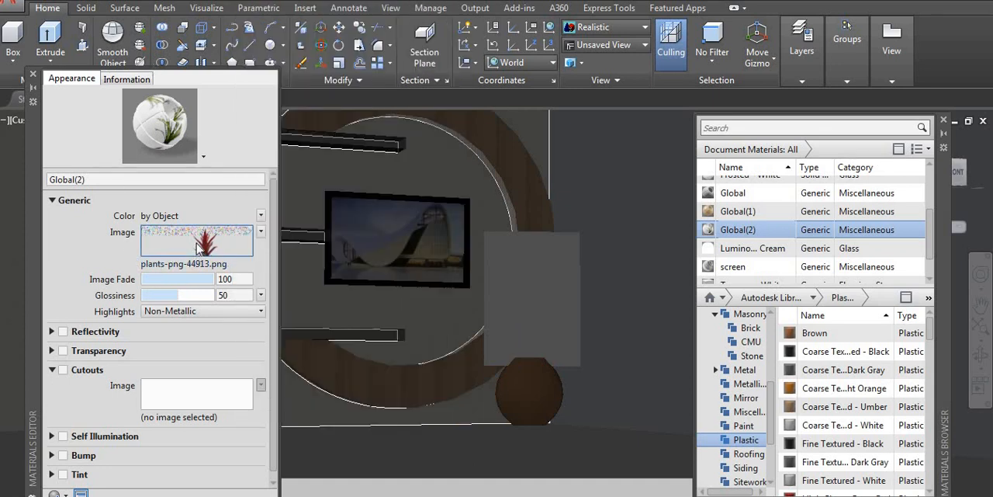
{"action": "left_click", "coordinate": [196, 237]}
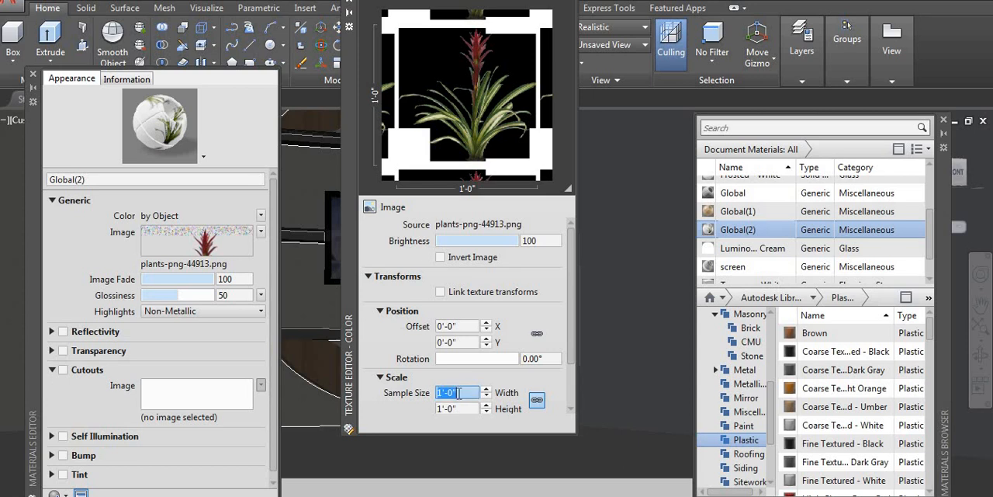
{"action": "mouse_move", "coordinate": [476, 397]}
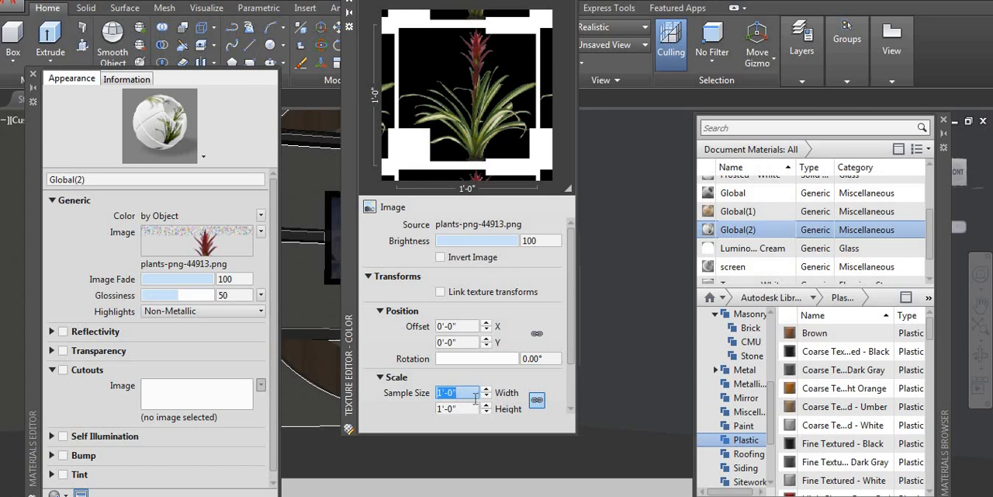
{"action": "mouse_move", "coordinate": [458, 392]}
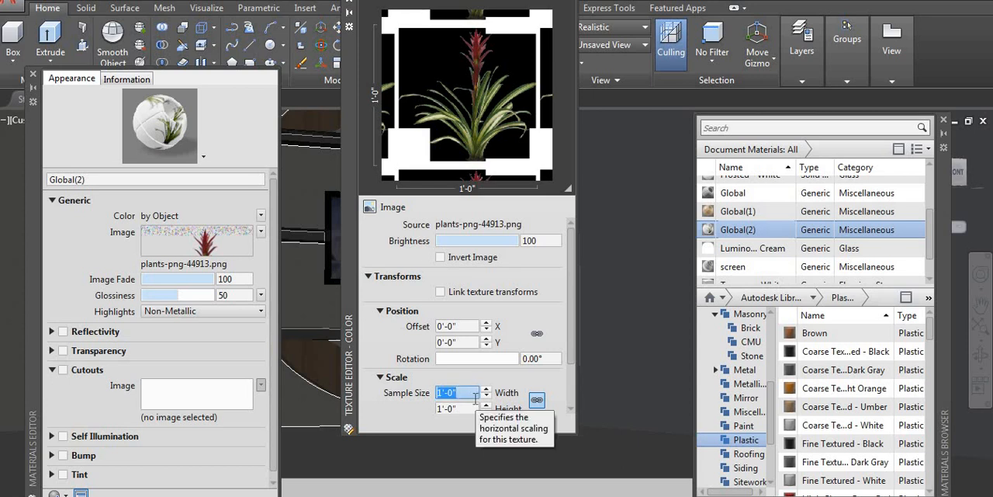
Step: Set the colour texture sample size to 2'-6" with horizontal repeat set to None
{"action": "type", "text": "2'-6\""}
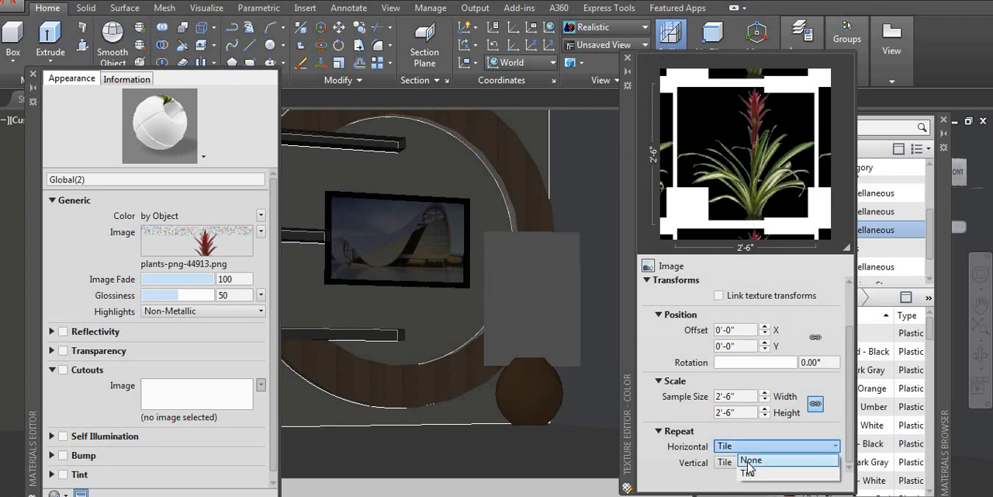
{"action": "left_click", "coordinate": [750, 460]}
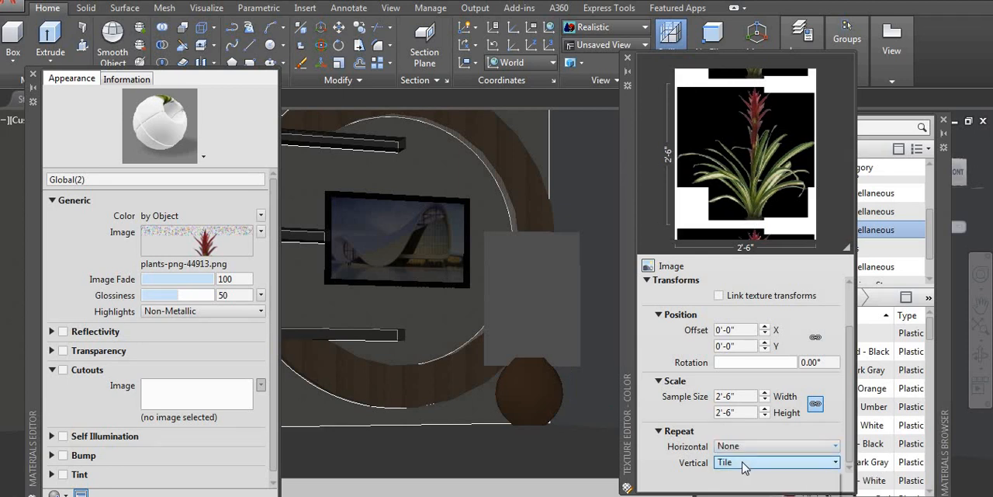
{"action": "left_click", "coordinate": [777, 462]}
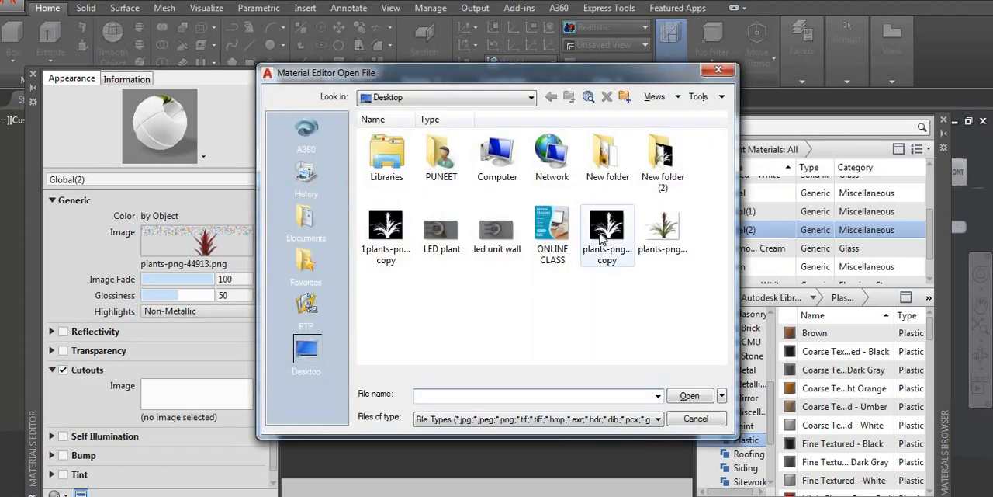
Step: Use plants-png-44913 copy as the cutout image, sized 2'-6" with no tiling
{"action": "left_click", "coordinate": [607, 229]}
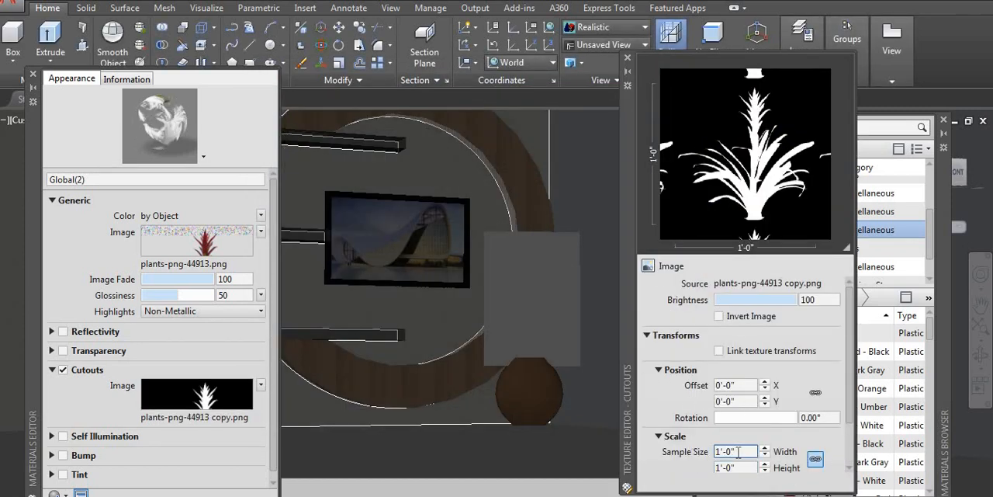
{"action": "left_click", "coordinate": [734, 451]}
{"action": "type", "text": "30"}
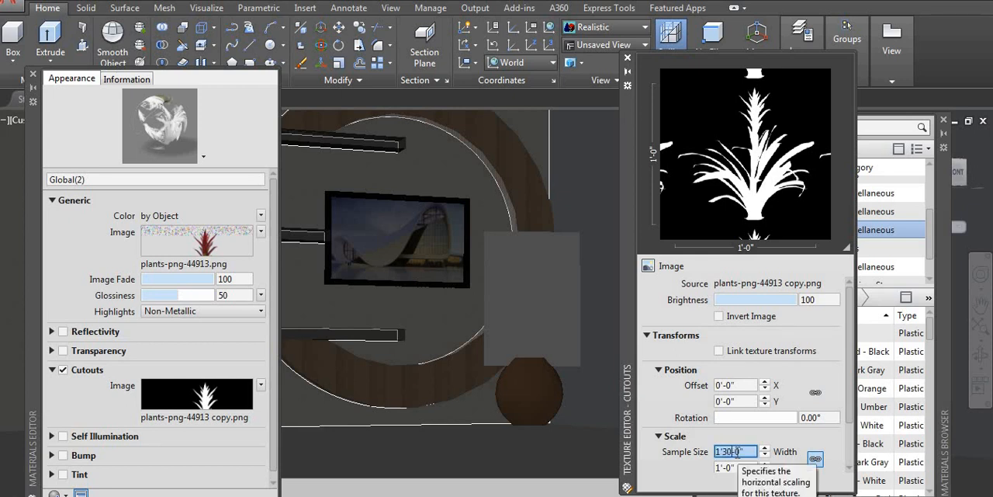
{"action": "type", "text": "2'-6\""}
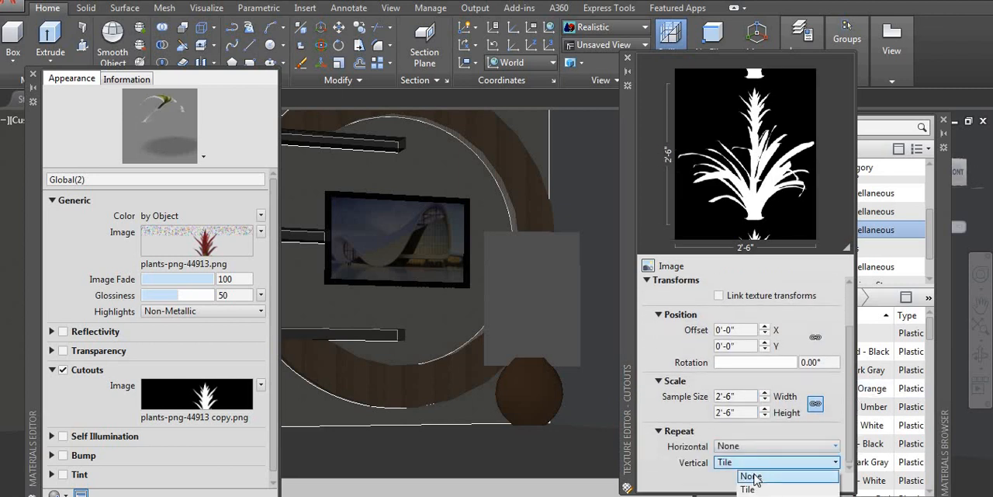
{"action": "left_click", "coordinate": [750, 476]}
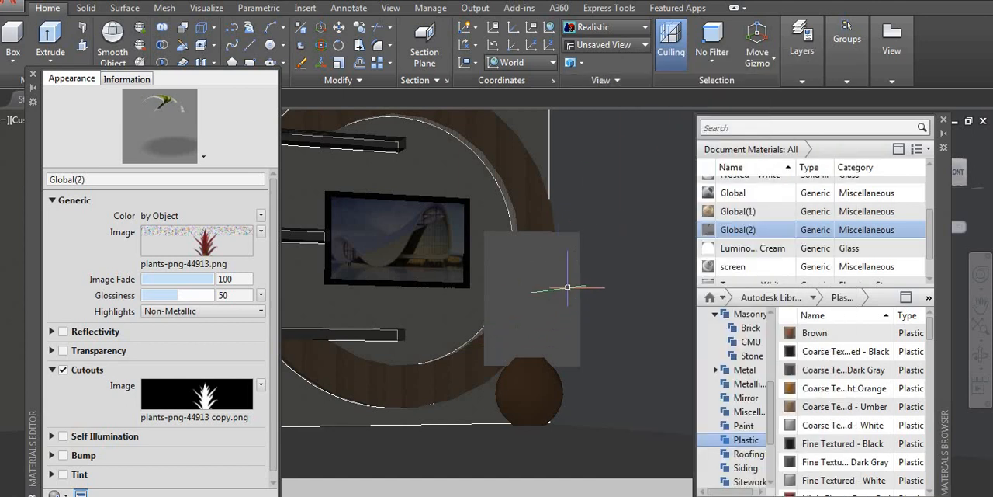
Step: Assign the Global(2) plant cutout material to the rectangle above the pot, then start a render (RR)
{"action": "left_click", "coordinate": [532, 298]}
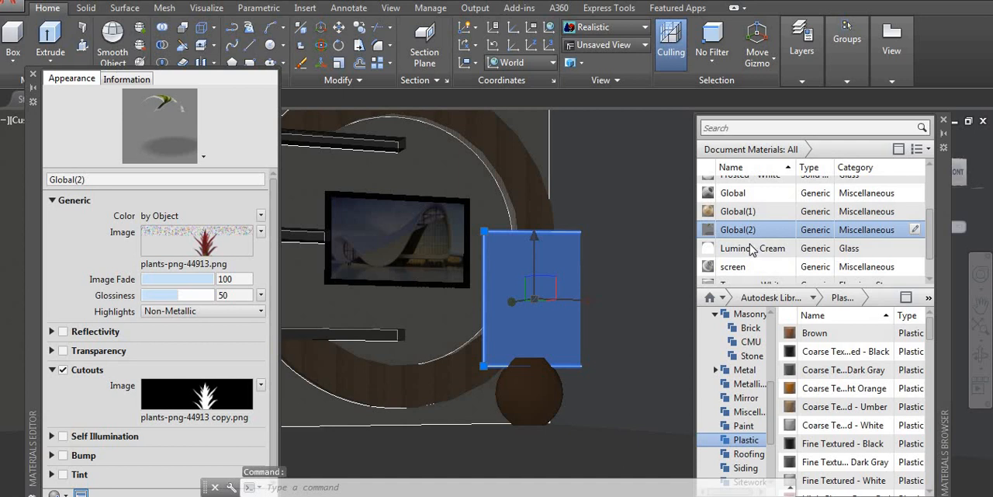
{"action": "key", "text": "Escape"}
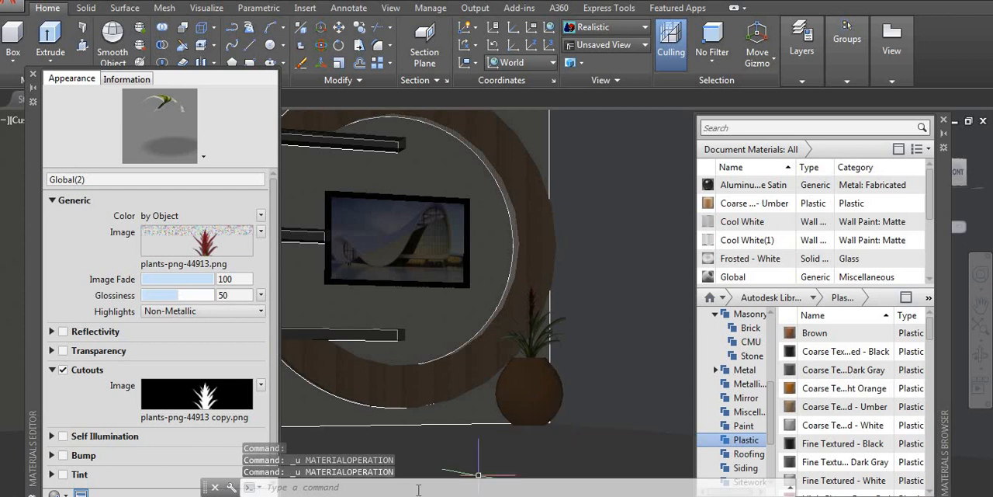
{"action": "type", "text": "rr"}
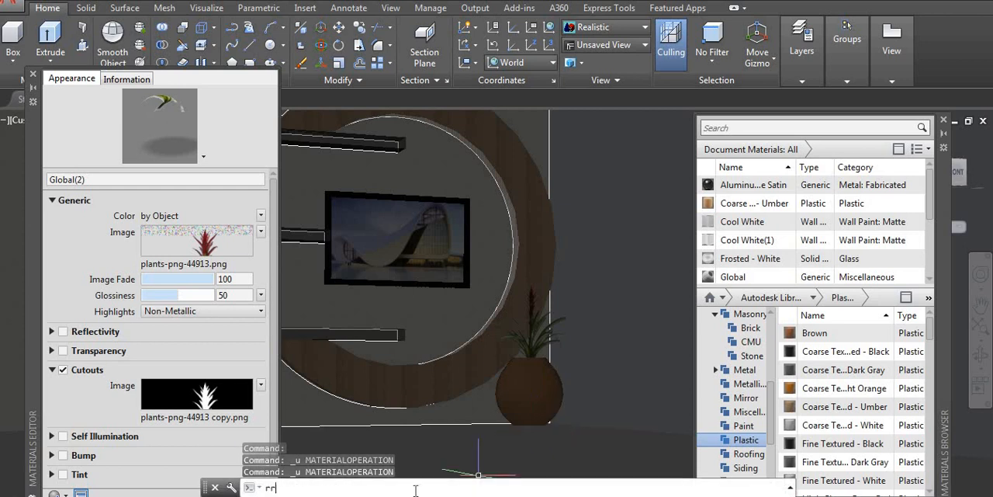